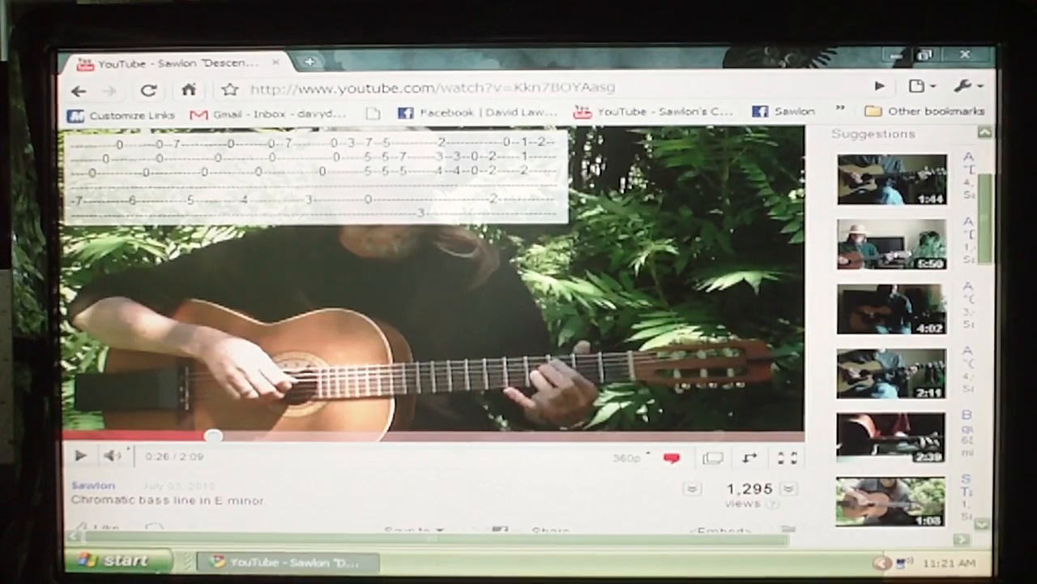
Launch Paint from the Windows XP Start menu to get a blank untitled canvas
click(113, 561)
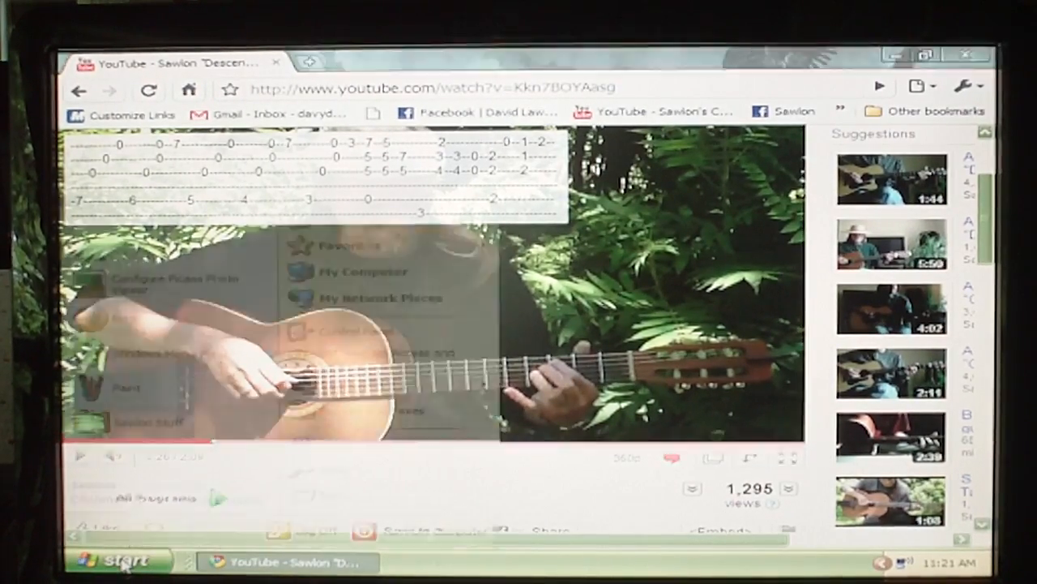
click(113, 560)
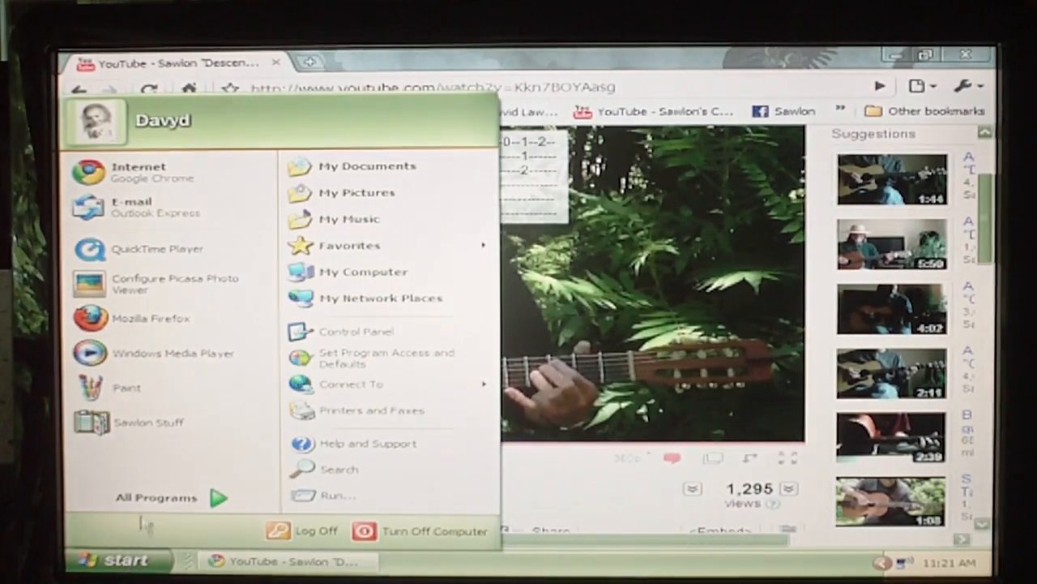
mouse_move(126, 387)
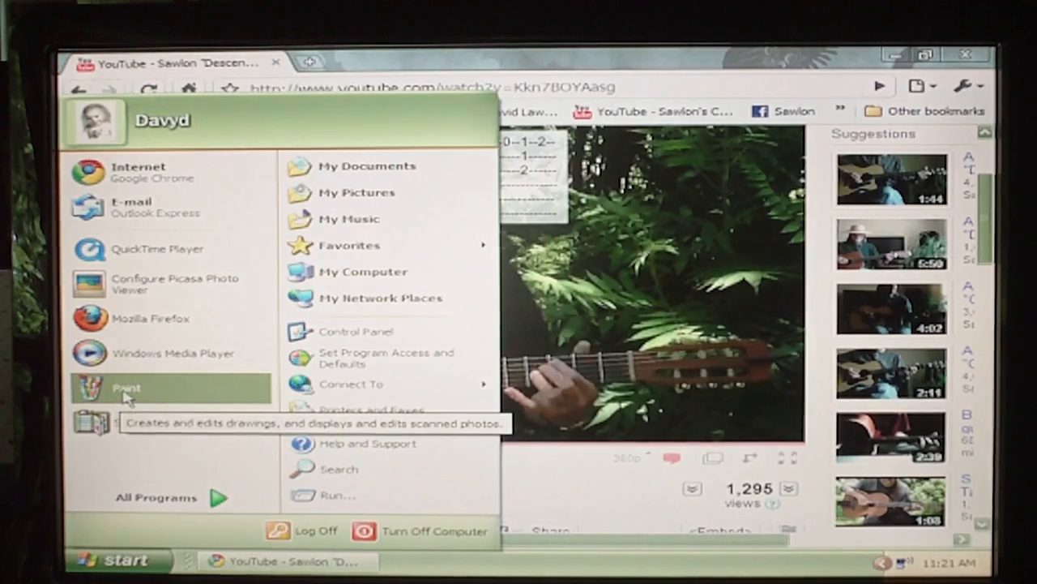
click(126, 388)
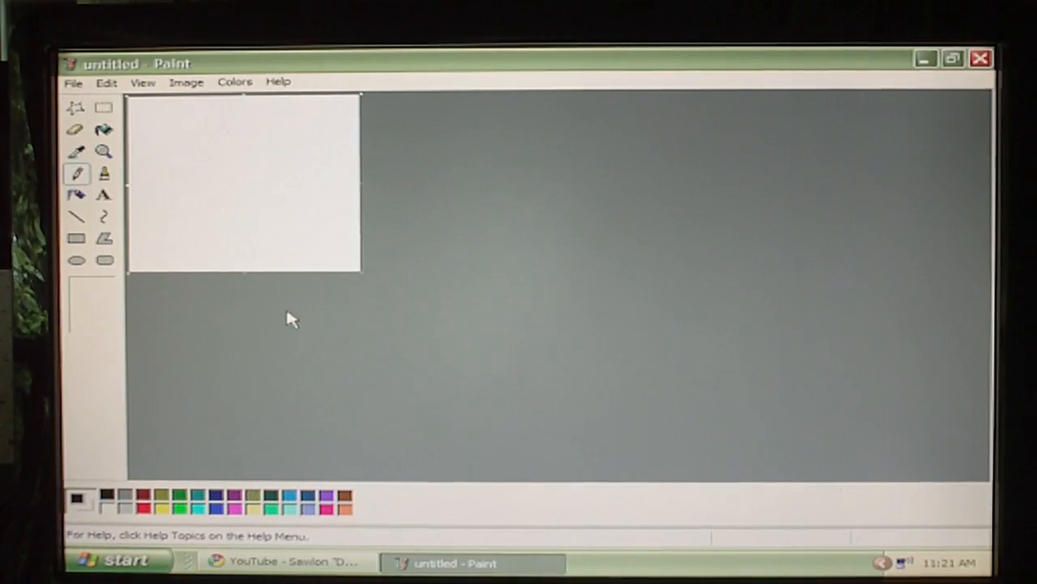
mouse_move(247, 218)
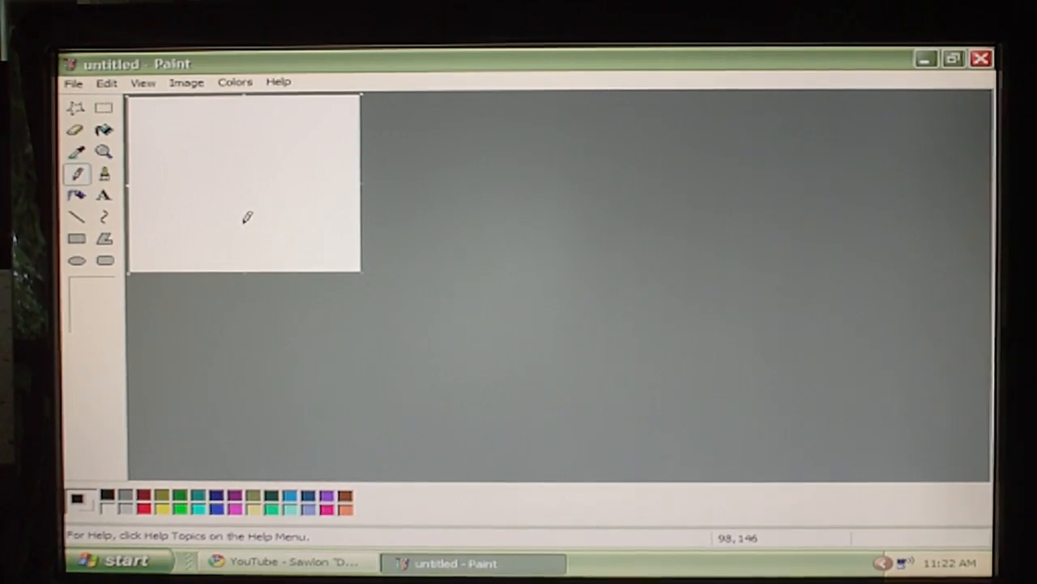
click(287, 562)
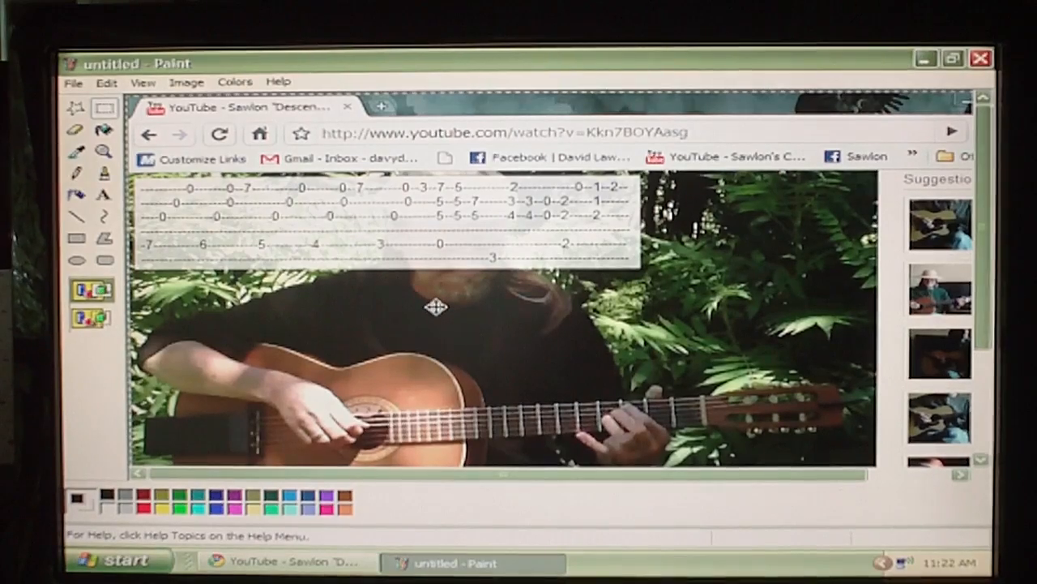
mouse_move(373, 301)
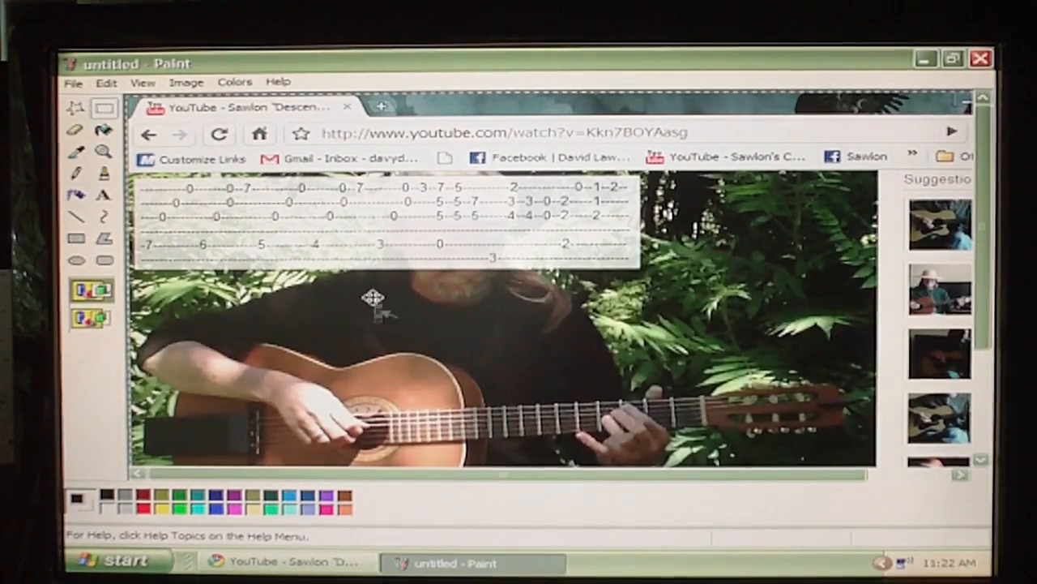
mouse_move(693, 304)
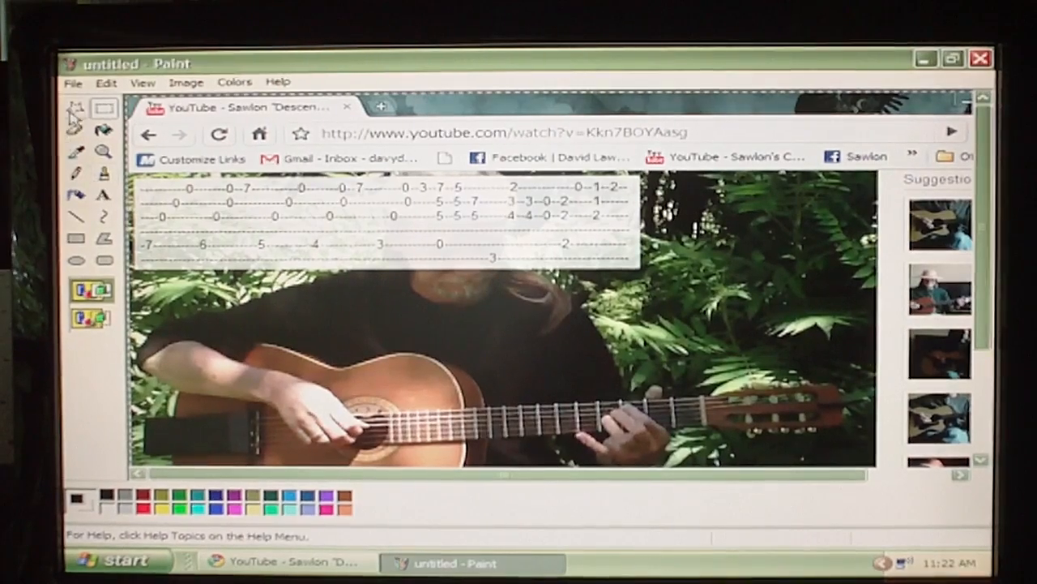
mouse_move(104, 108)
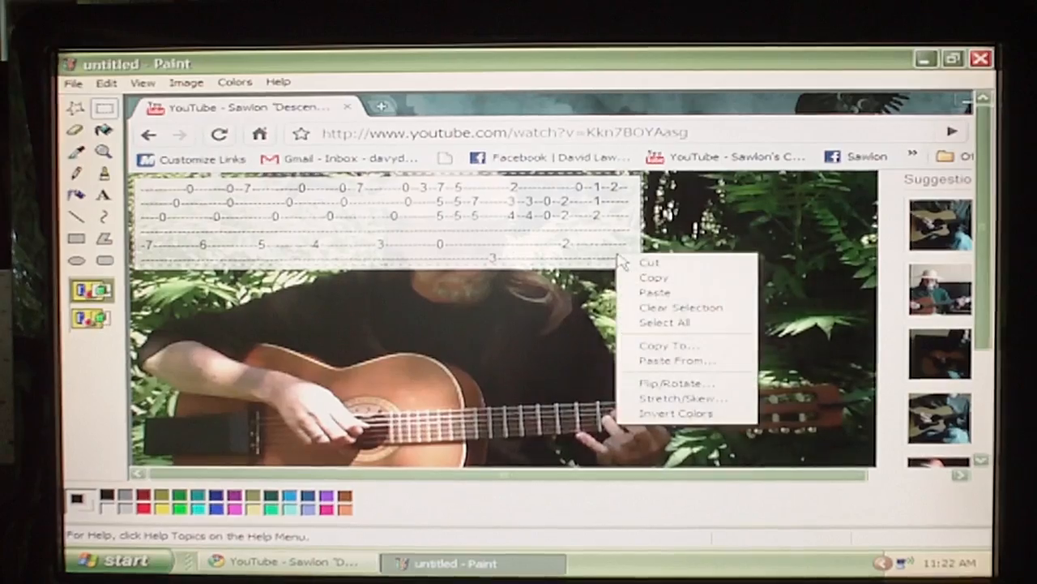
mouse_move(655, 277)
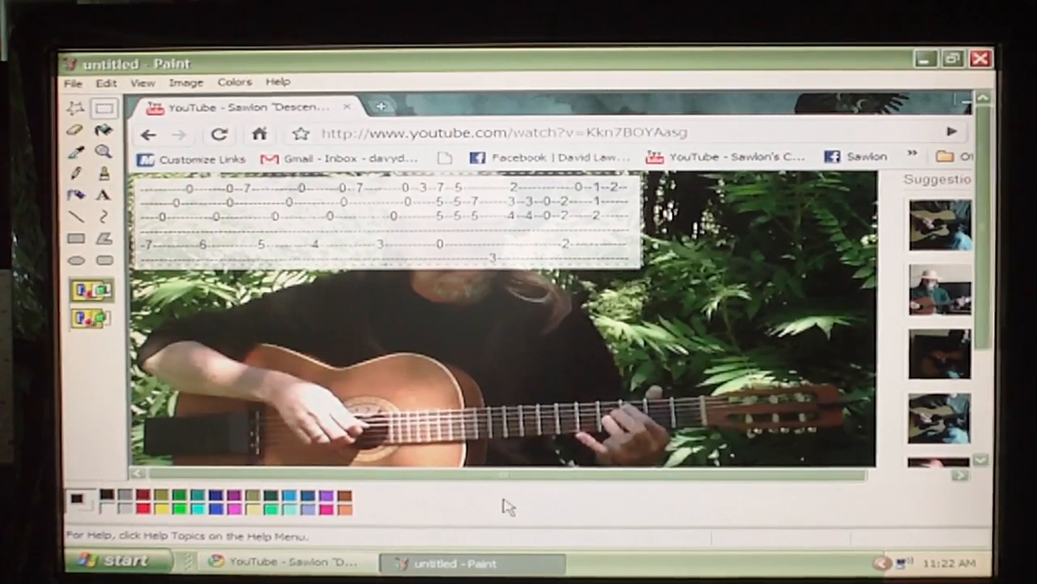
Minimize Paint and right-click the desktop to bring up its context menu
click(472, 563)
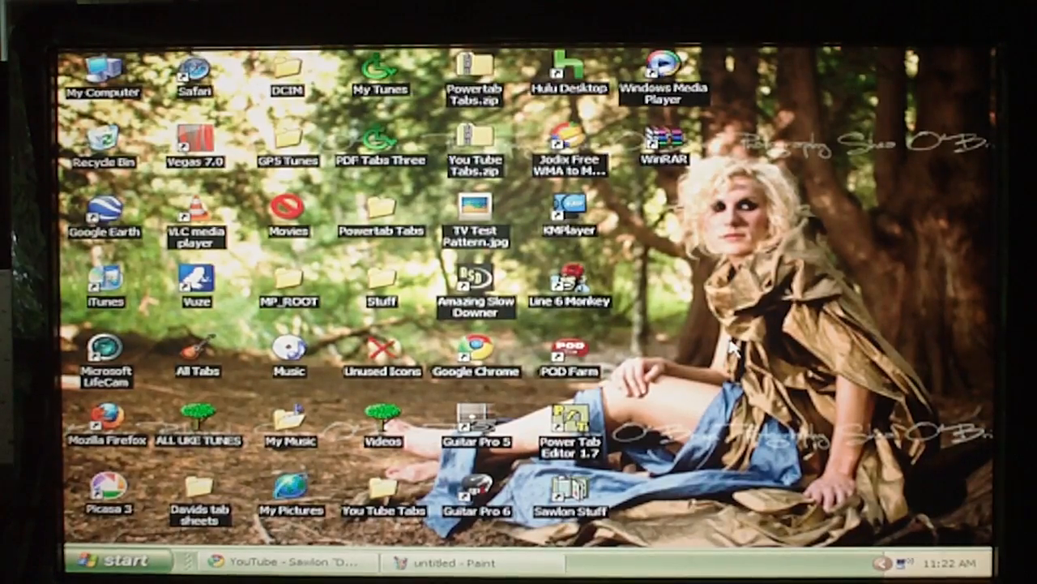
right_click(734, 347)
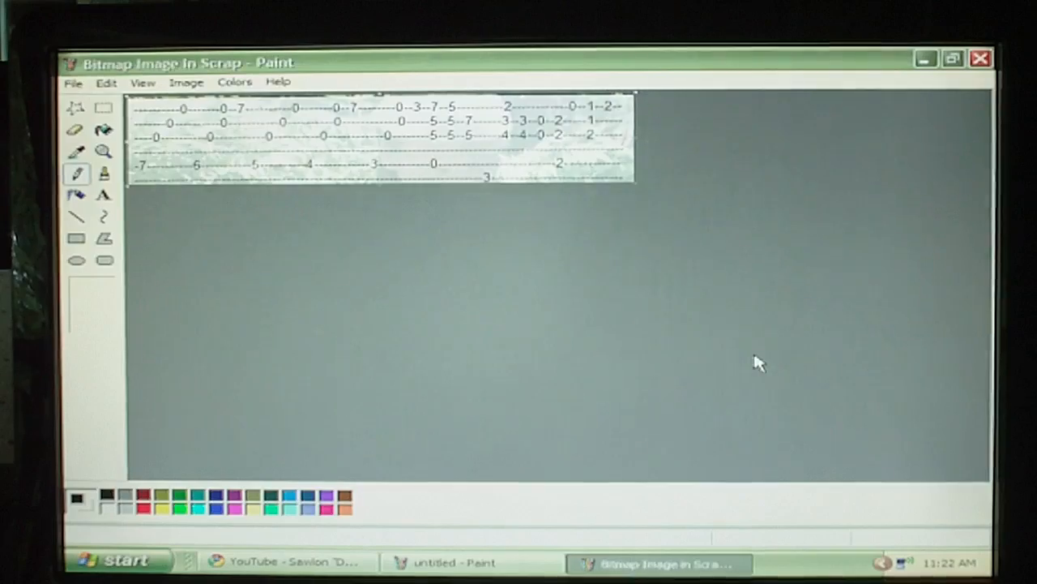
mouse_move(470, 308)
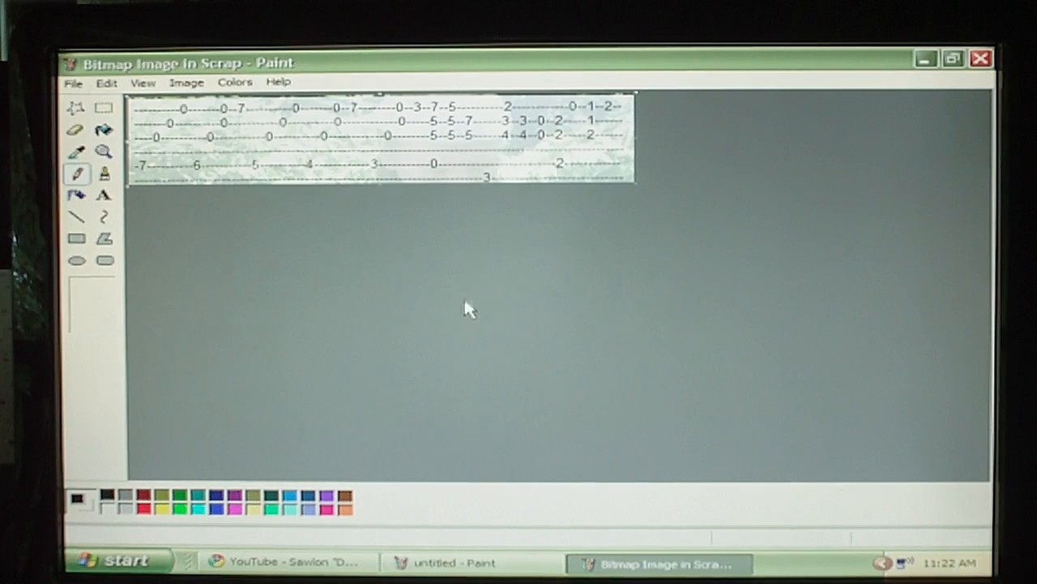